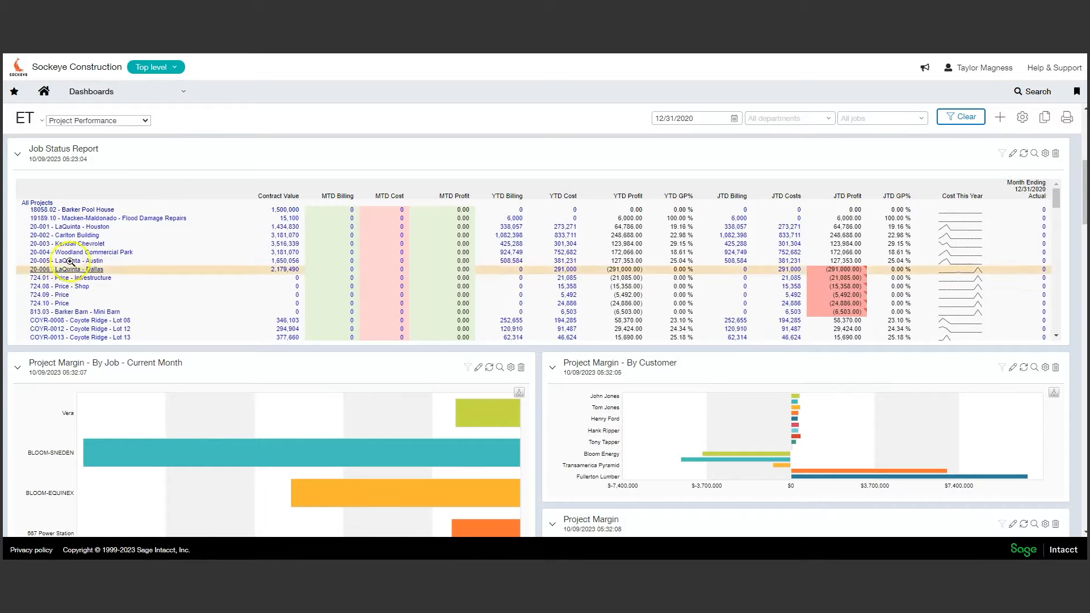
- Navigate from the project dashboard to the Inventory Control Items list (233 items)
left_click(91, 91)
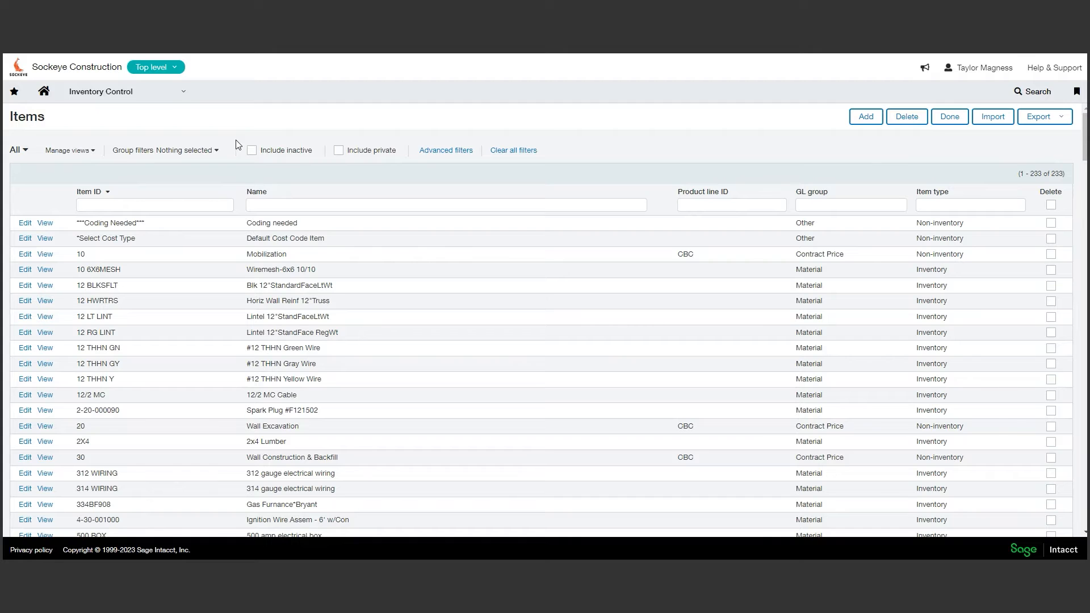
mouse_move(223, 163)
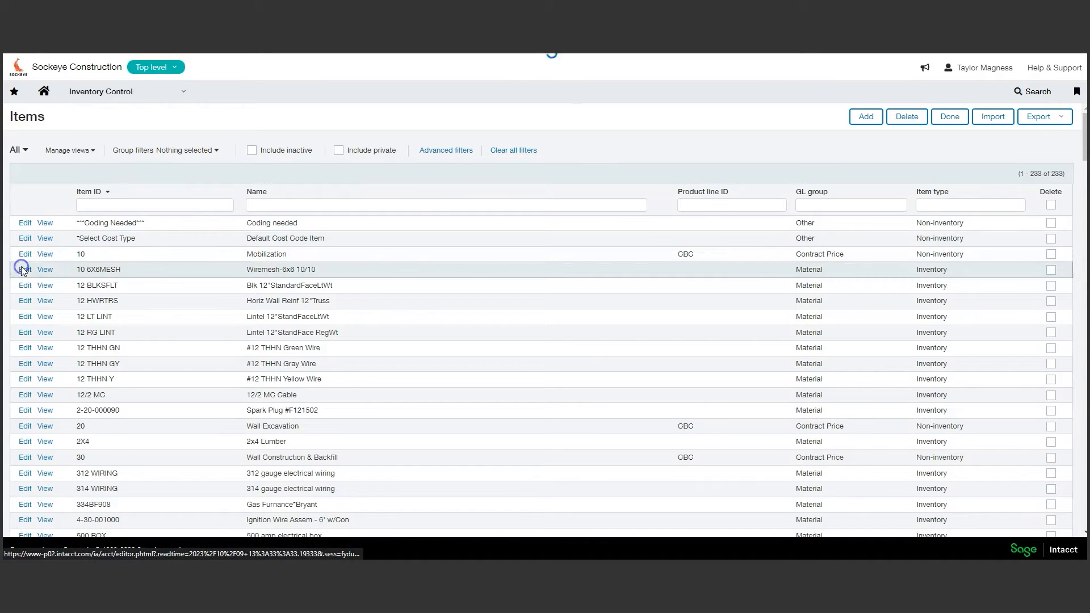
- Edit item 10 6X6MESH and review its General details, noting the Average cost method
left_click(25, 270)
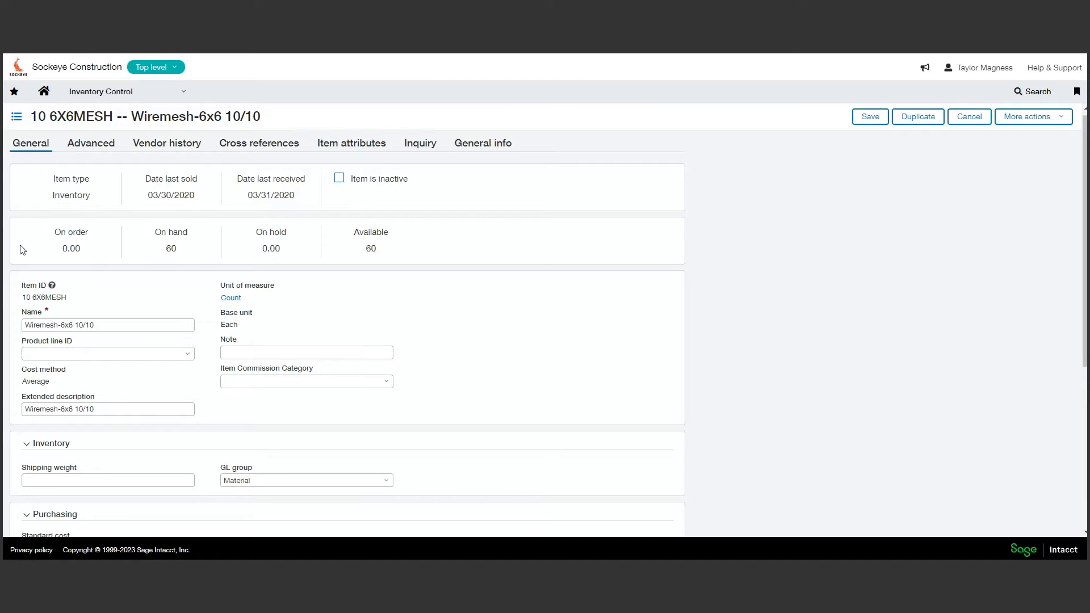
scroll("down", 3)
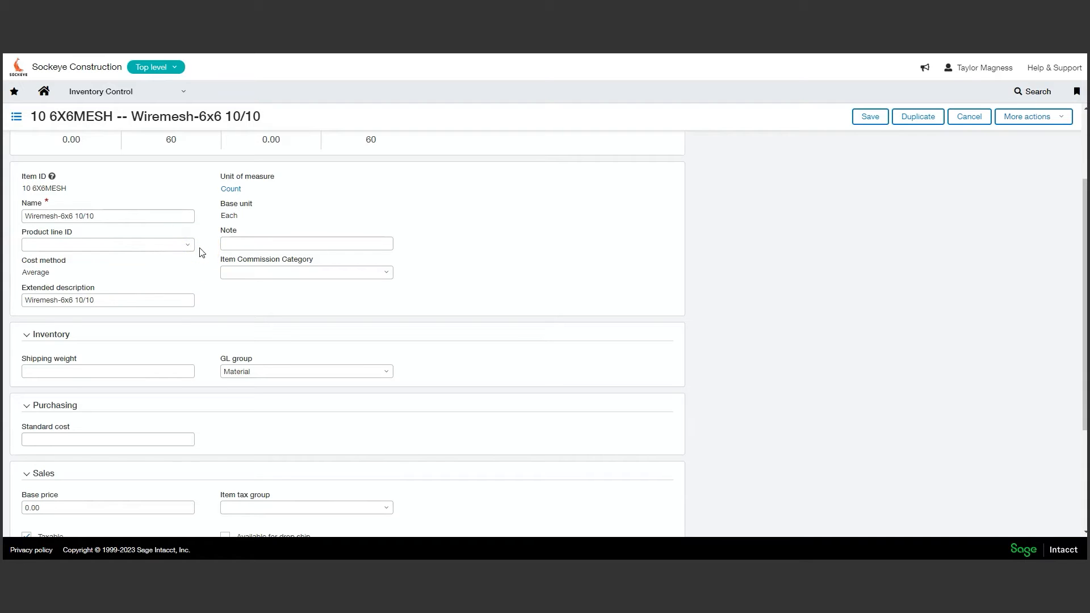
left_click(188, 244)
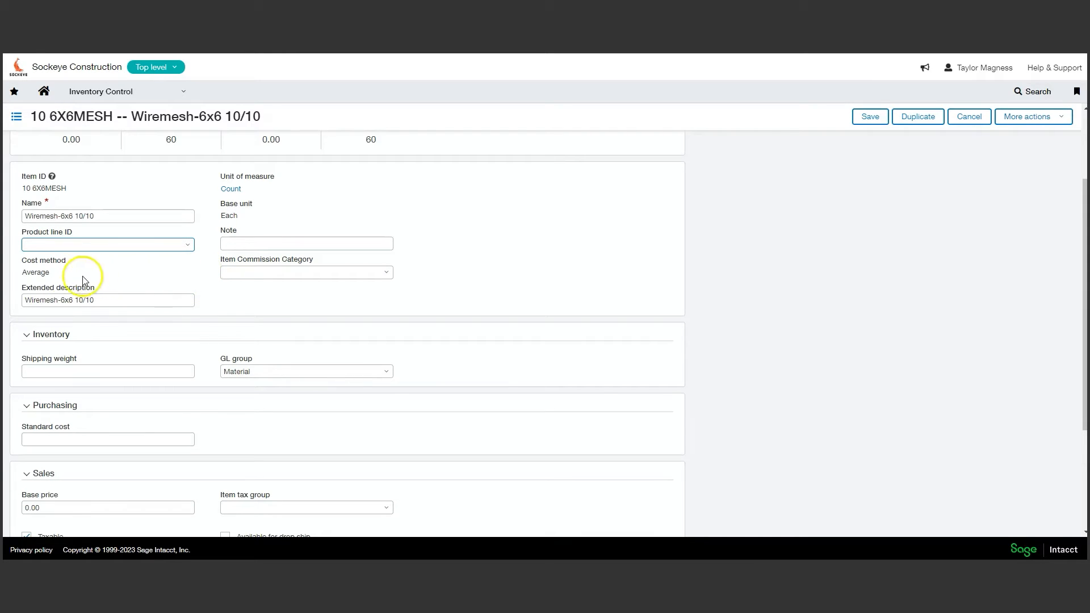
double_click(35, 271)
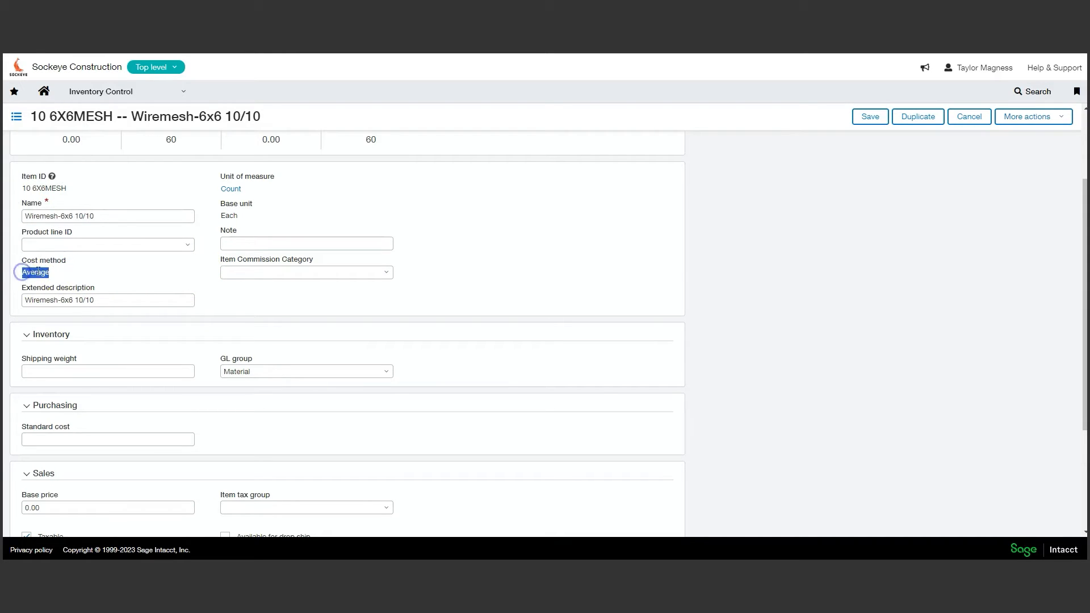
- Review the item's inventory, sales and warehouse quantity and cost sections
scroll("down", 3)
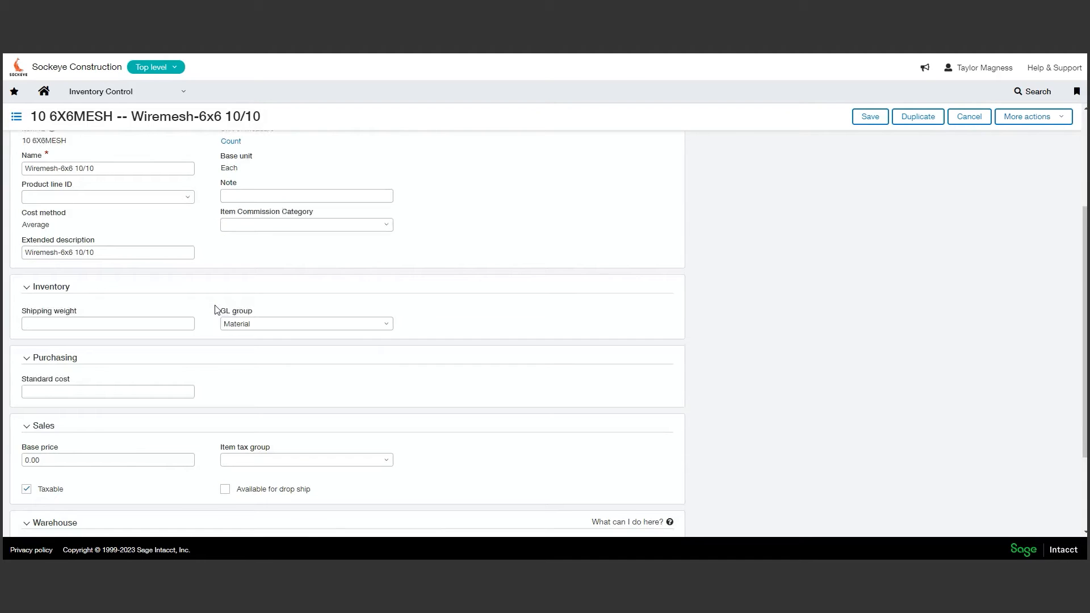
scroll("down", 3)
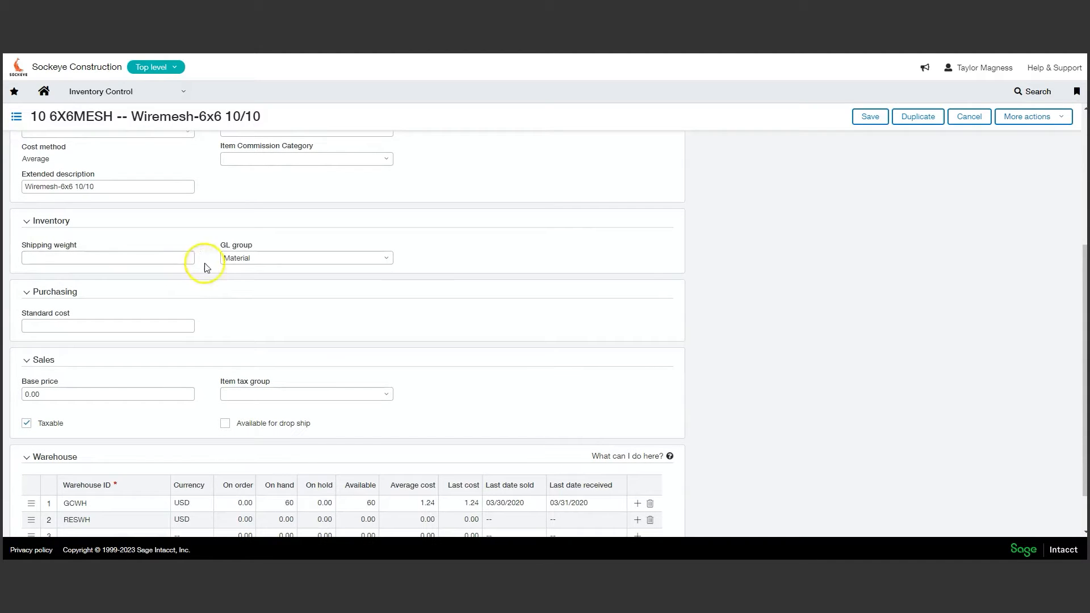
mouse_move(391, 266)
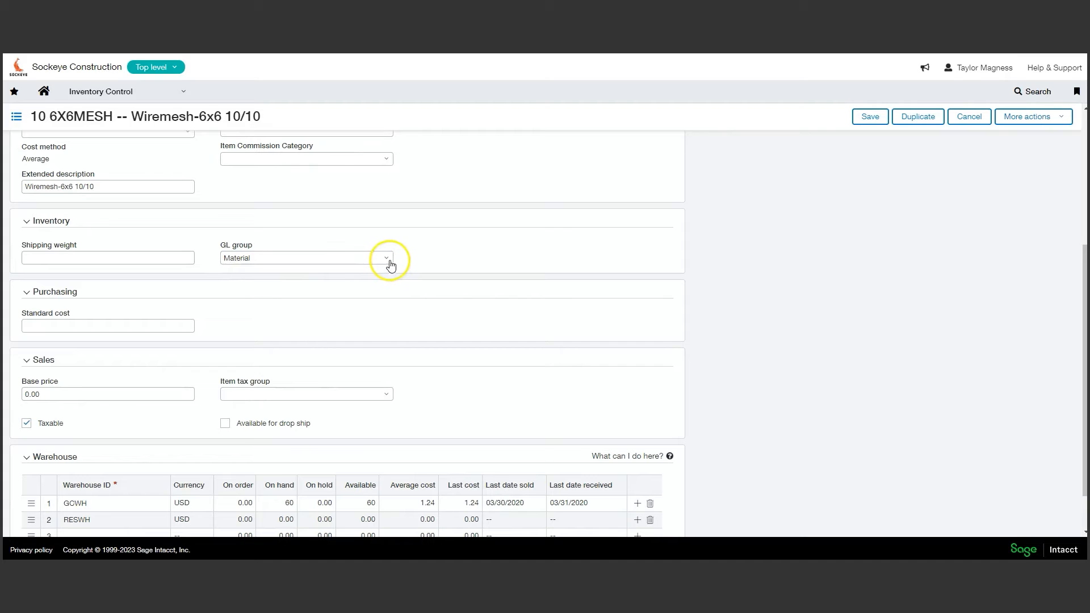
mouse_move(410, 262)
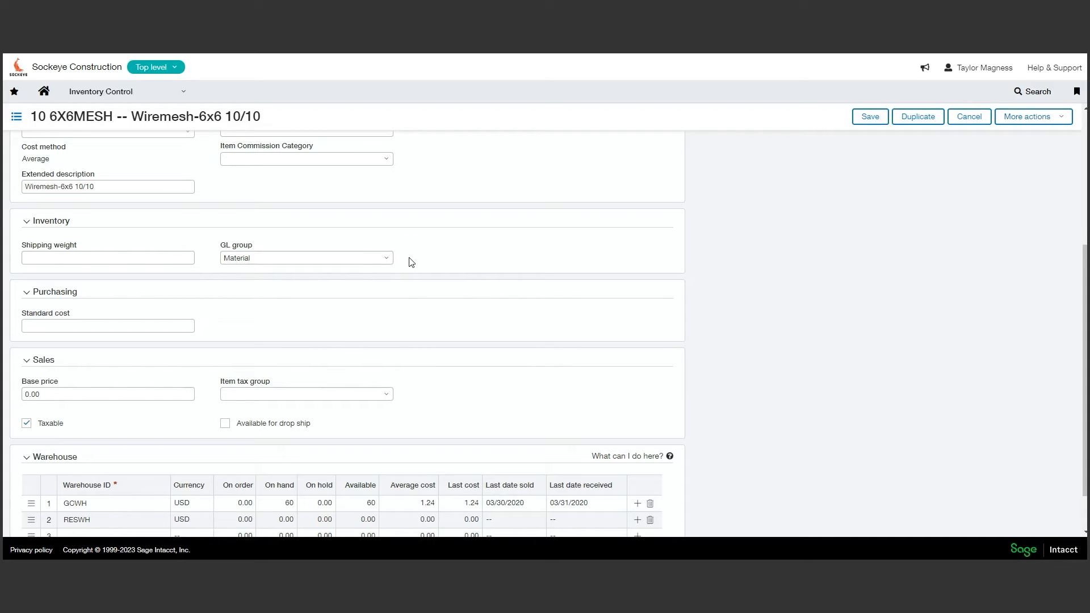
scroll("down", 3)
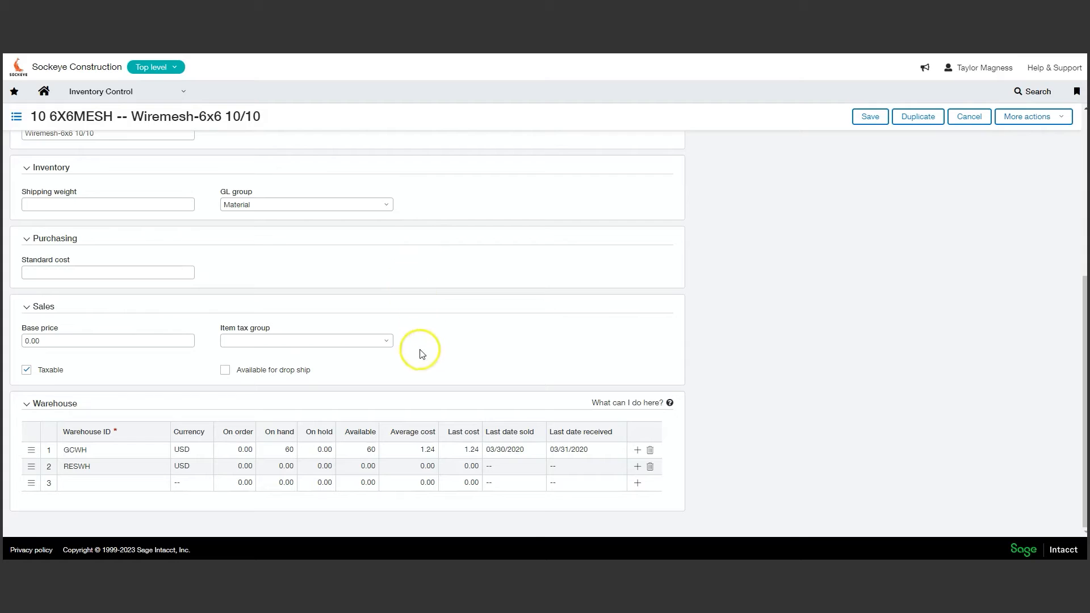
mouse_move(399, 410)
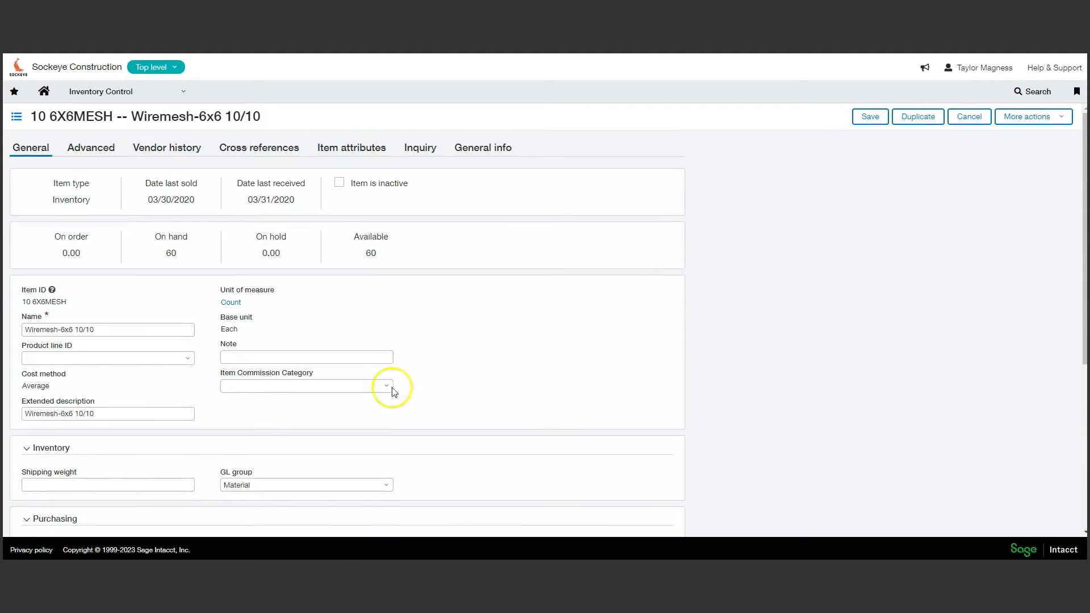
- Review the item's Advanced settings and Vendor history, ending on its two Customer cross-references
left_click(91, 147)
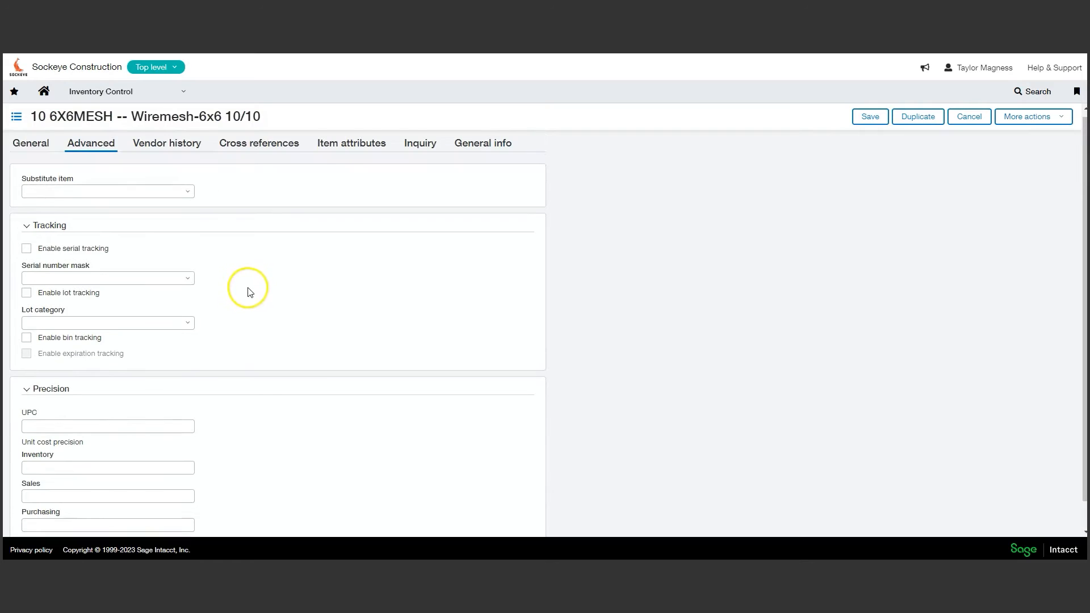
left_click(165, 143)
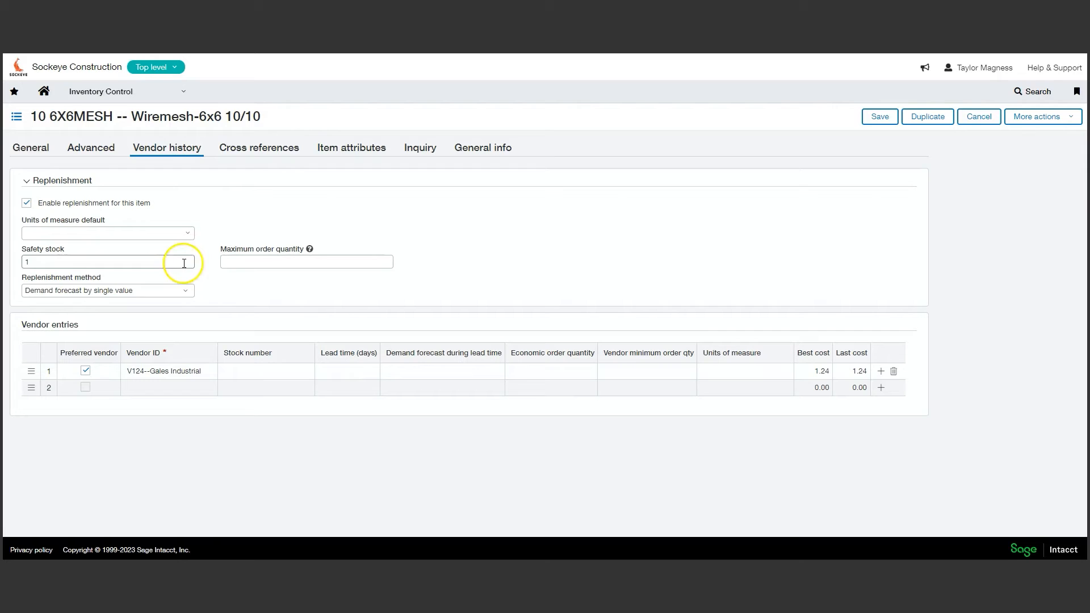
left_click(306, 261)
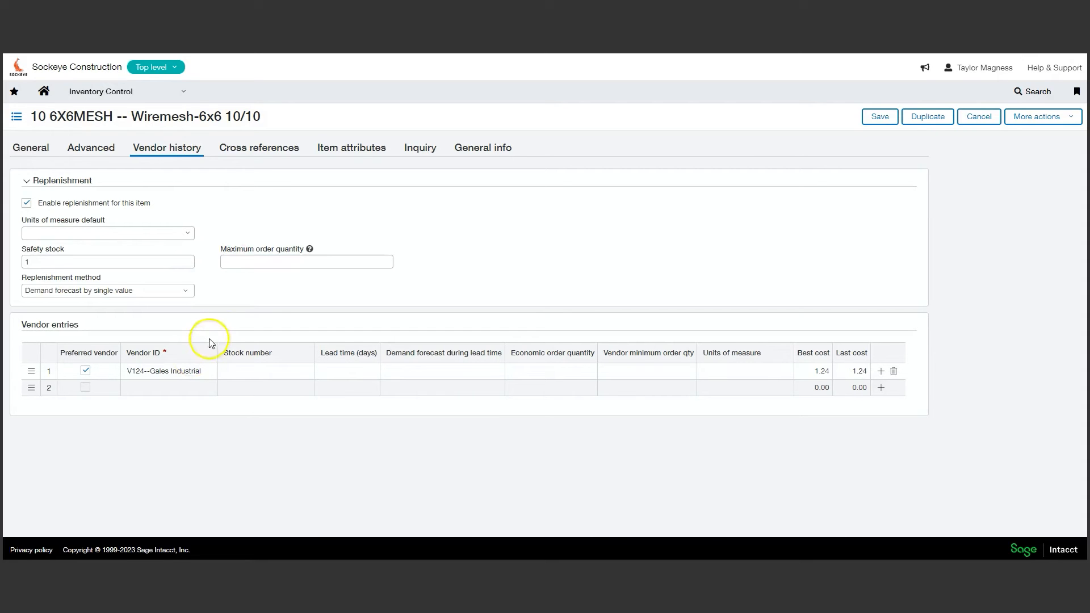
left_click(259, 148)
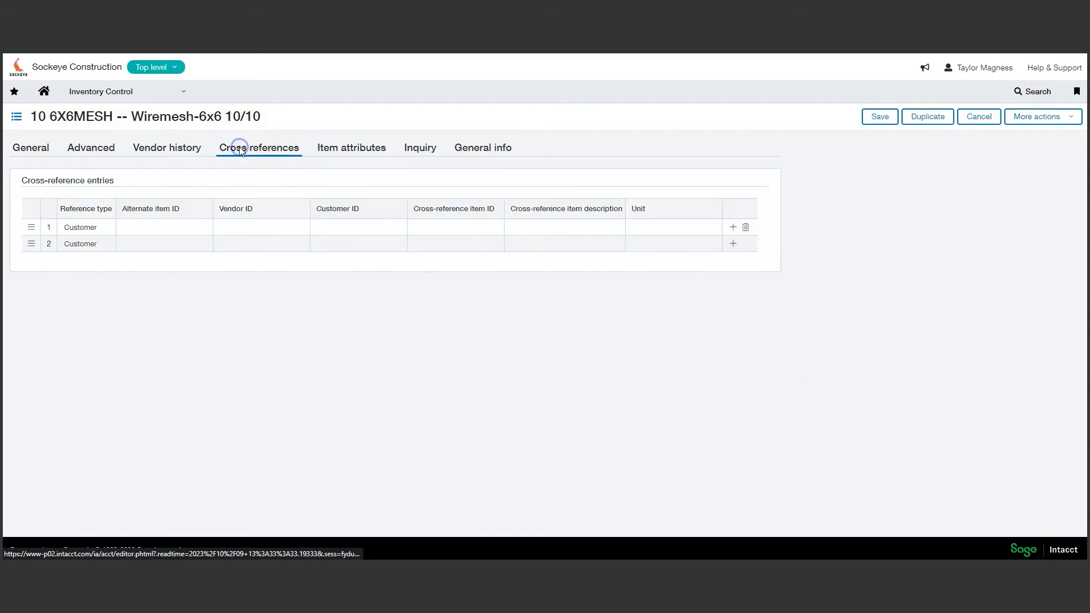
- Edit the first cross-reference row and browse its Customer ID choices
left_click(259, 148)
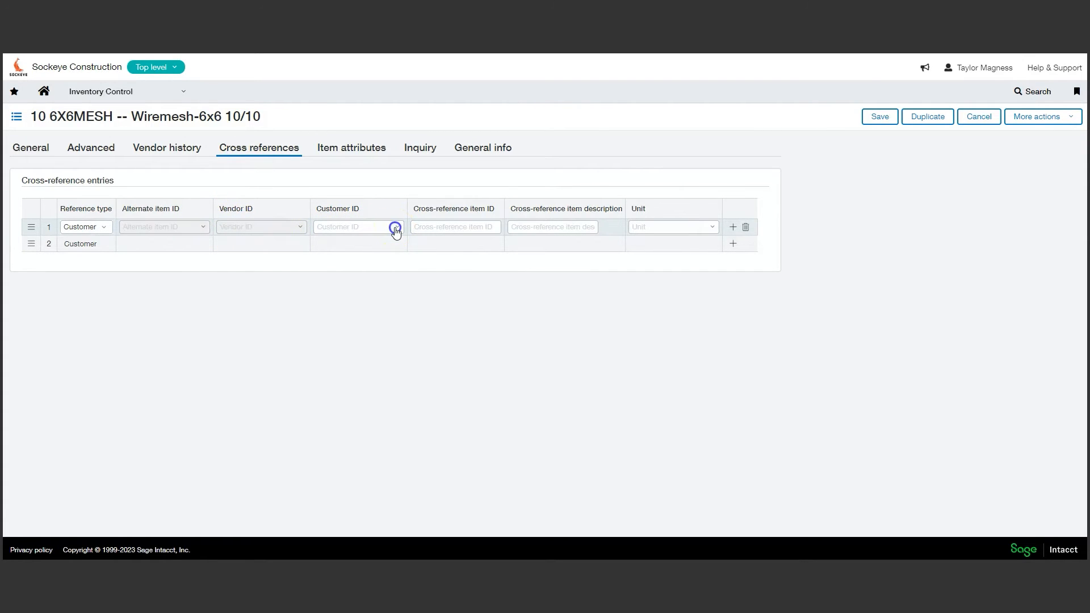
left_click(395, 227)
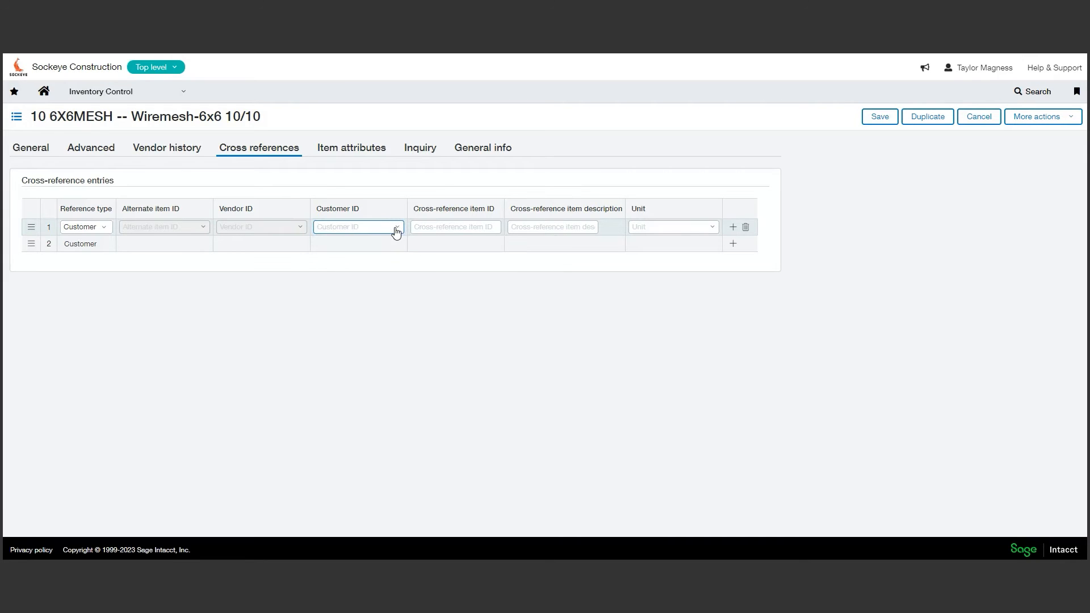
mouse_move(382, 195)
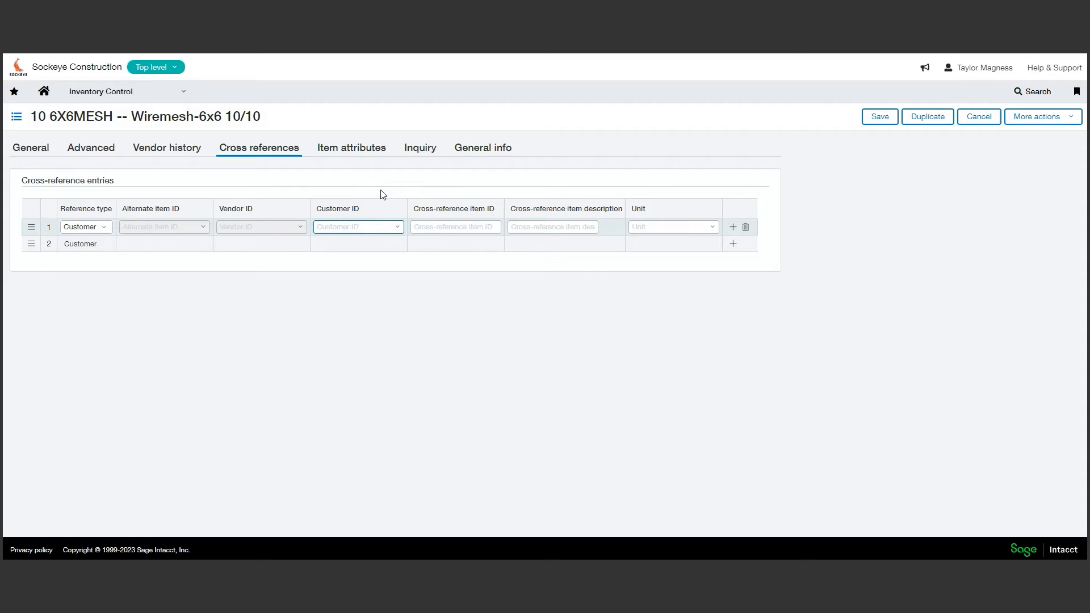
left_click(354, 227)
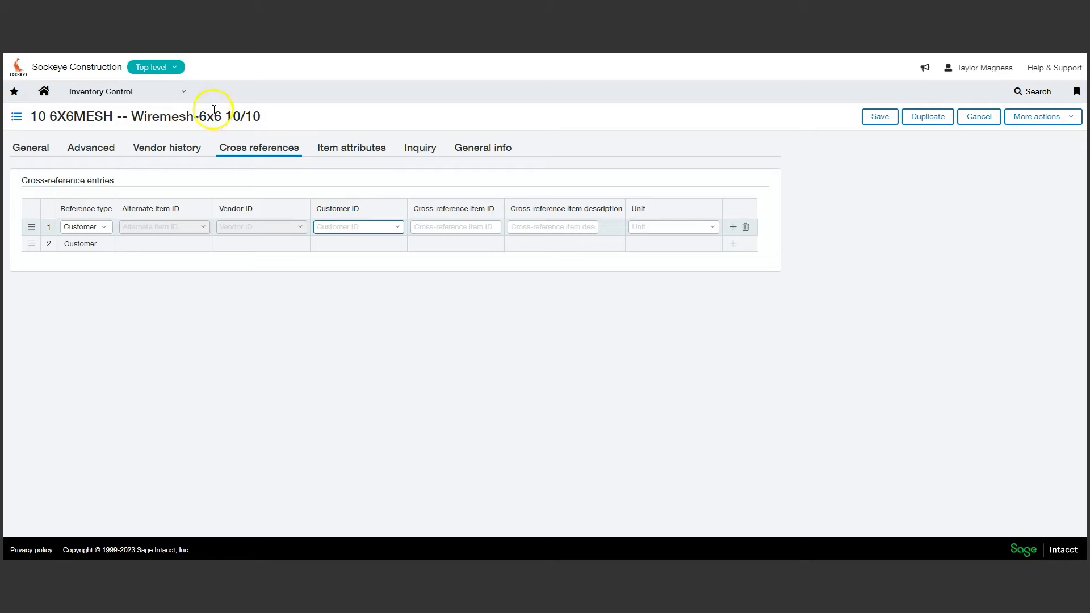
left_click(181, 91)
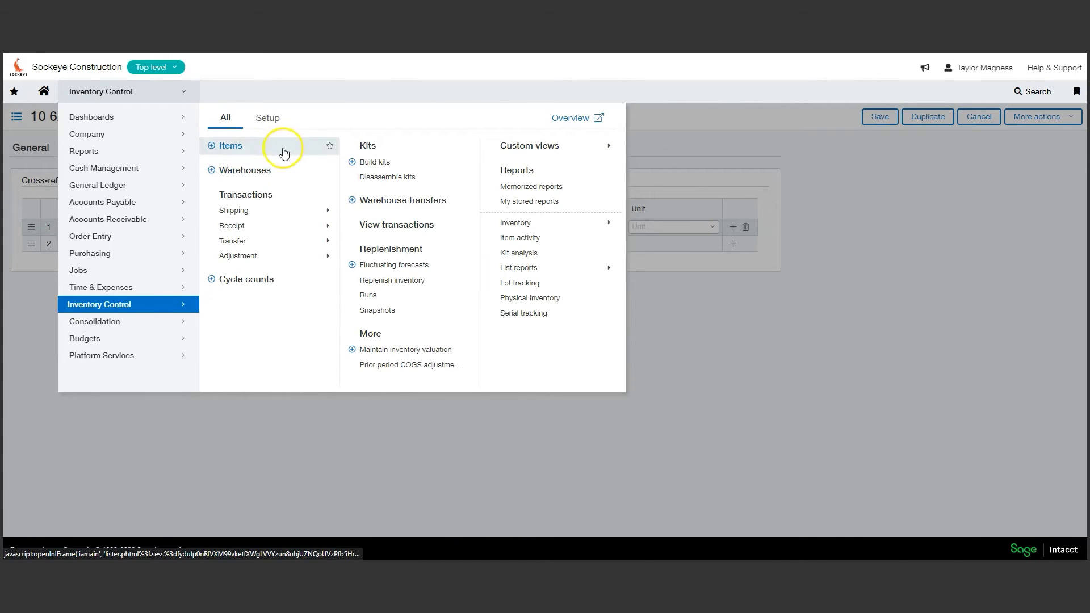
mouse_move(278, 170)
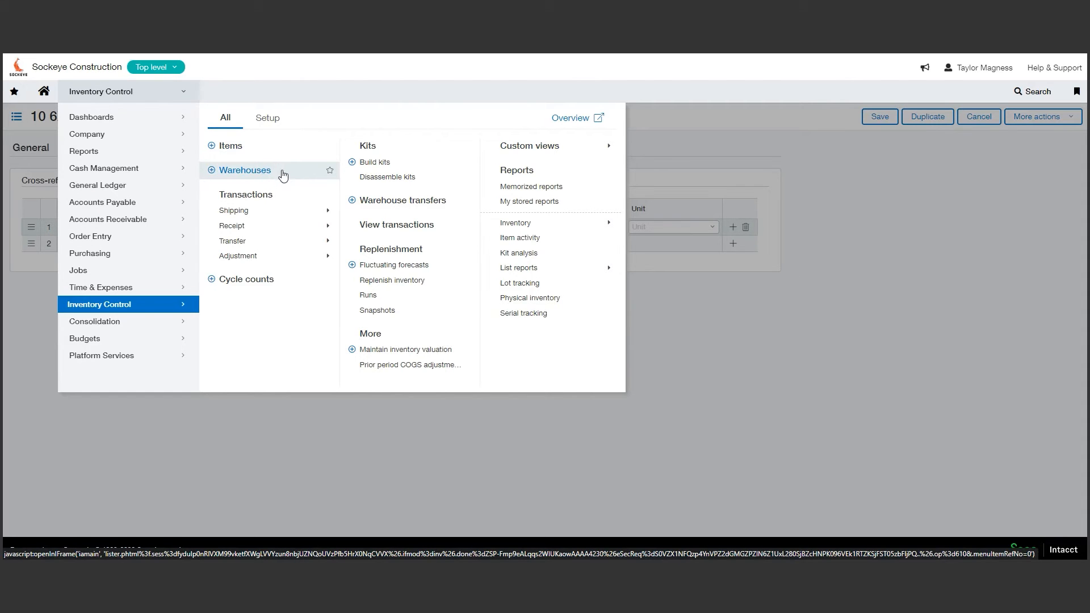
mouse_move(289, 213)
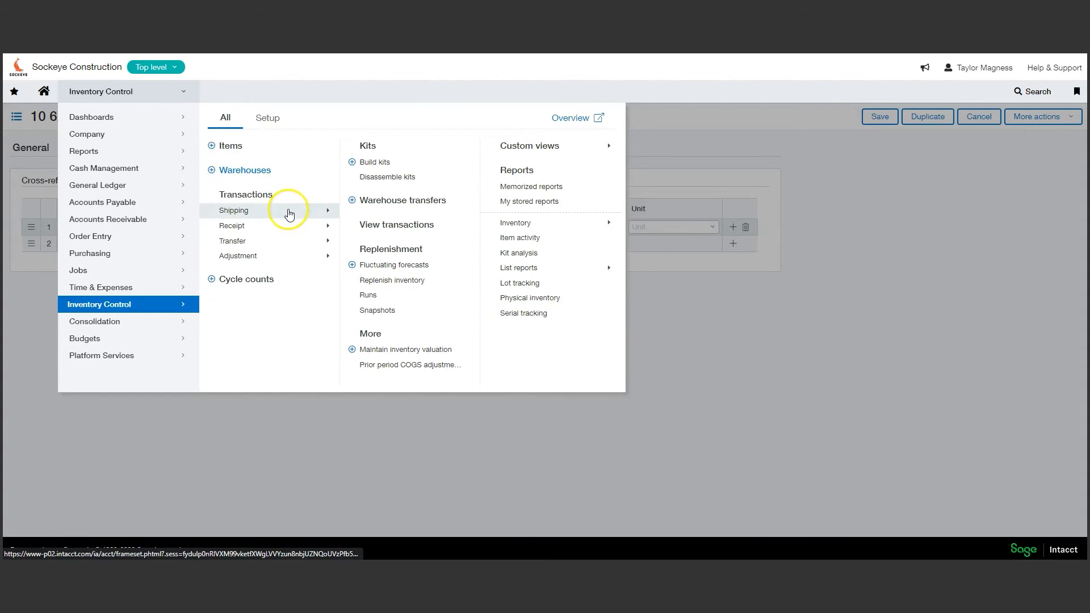
mouse_move(264, 224)
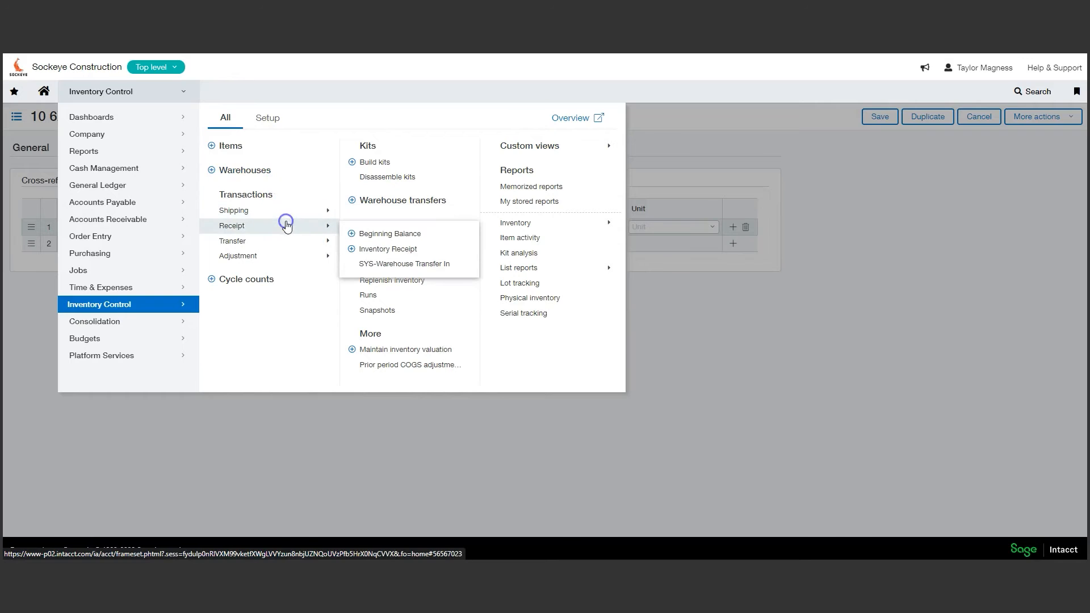
mouse_move(233, 241)
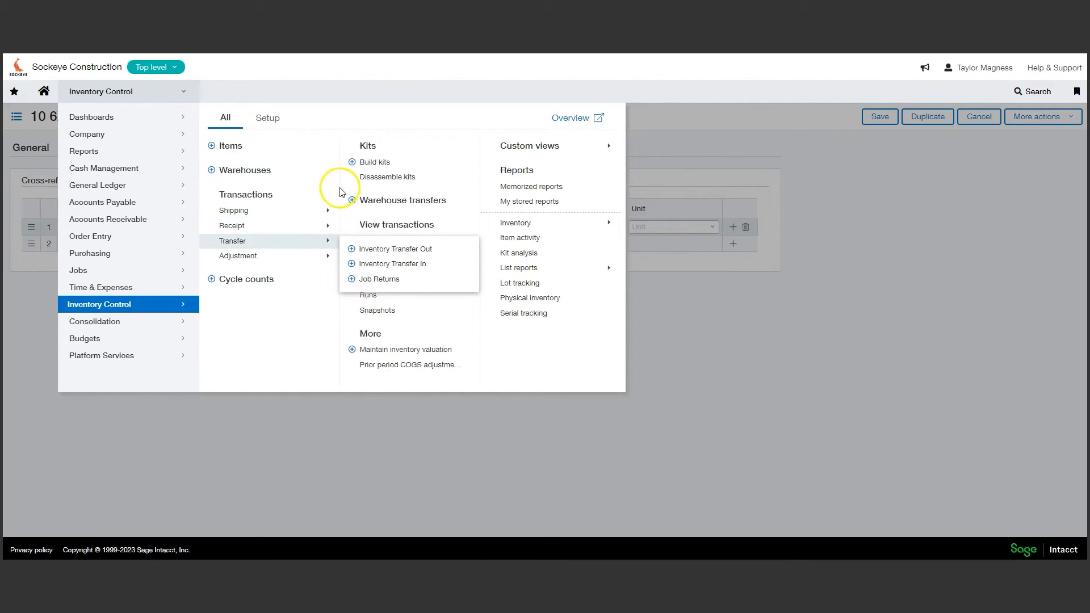
mouse_move(300, 255)
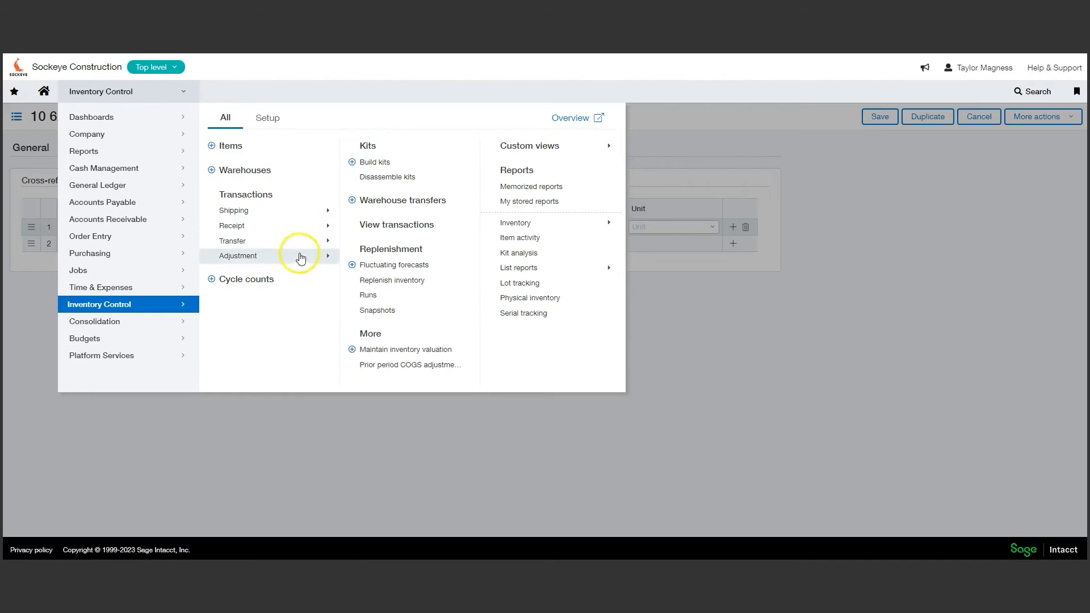
mouse_move(246, 279)
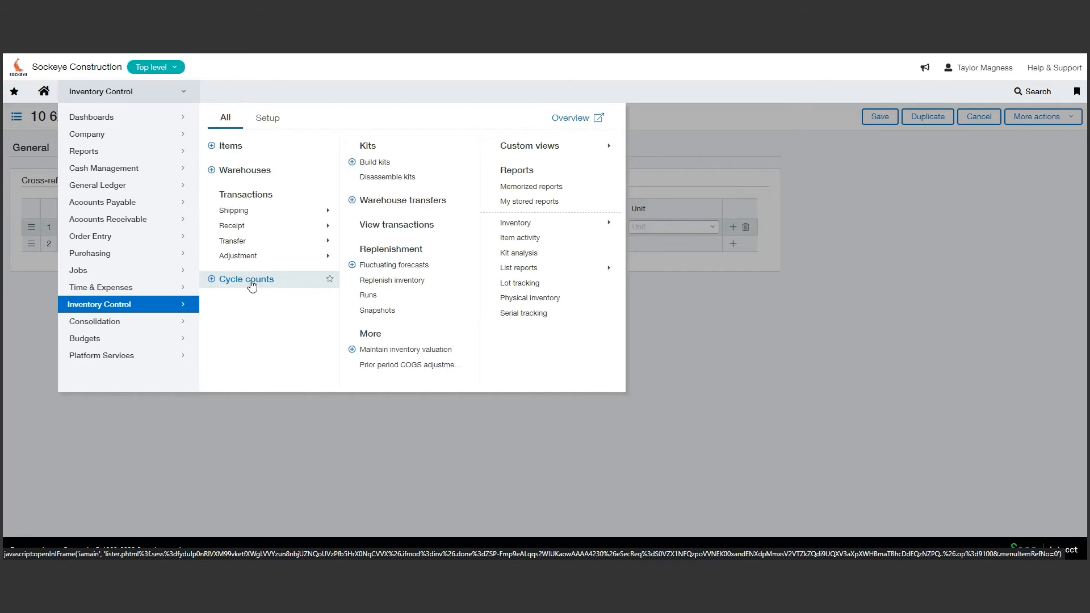
- Tour the Inventory Control menu's transaction, transfer, kit, replenishment and report sections
left_click(246, 280)
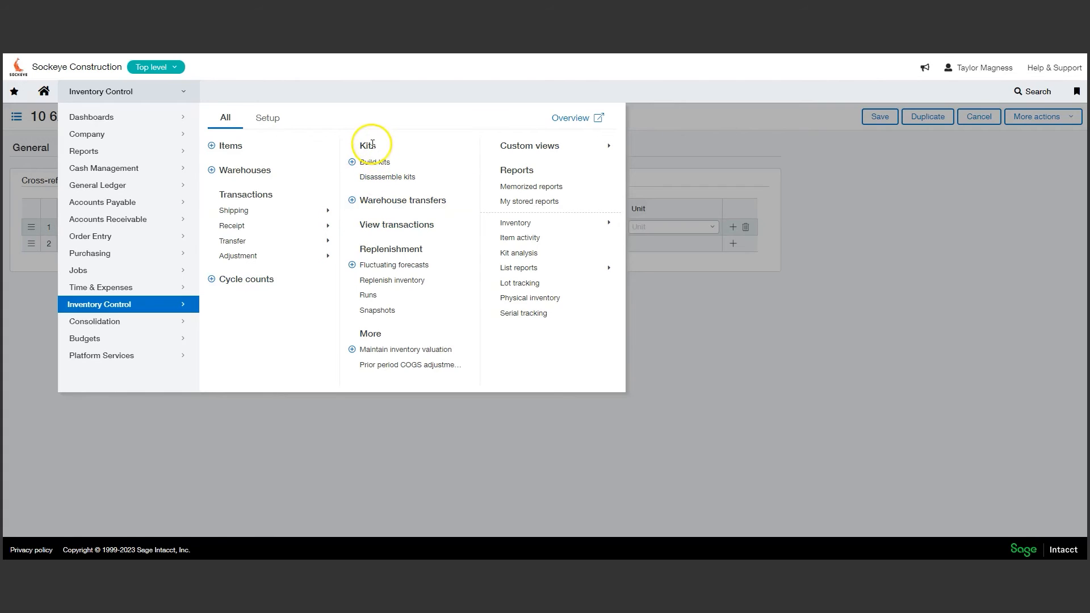
double_click(366, 145)
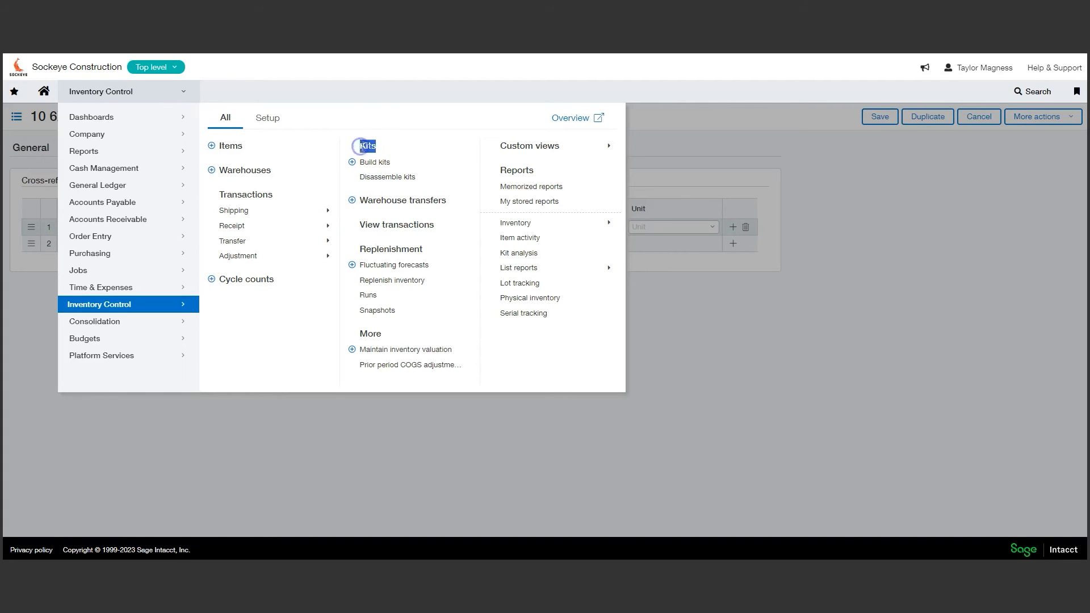
mouse_move(409, 155)
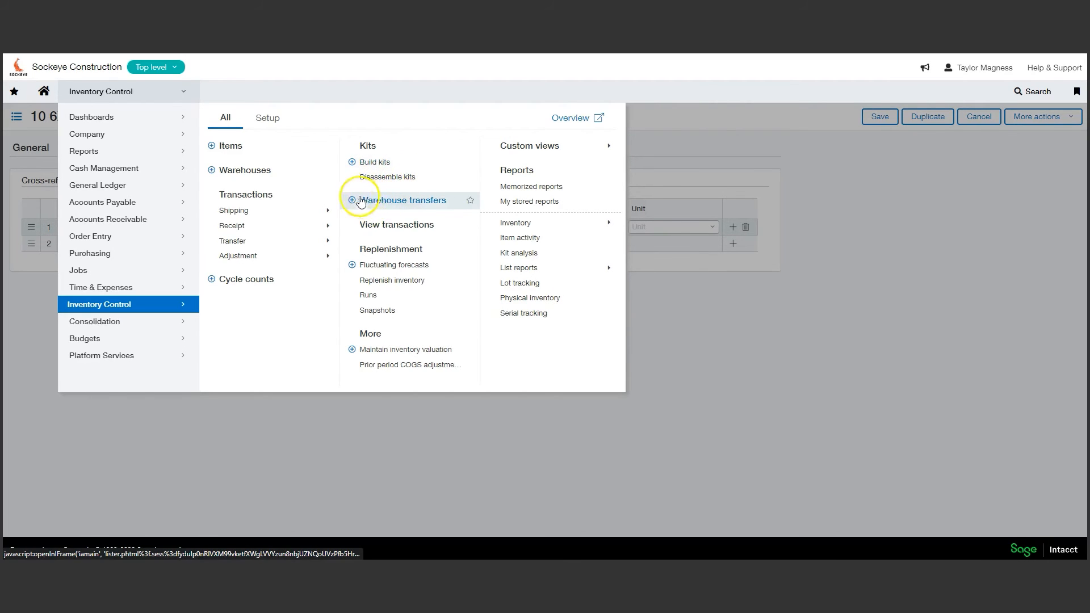
- Create a warehouse transfer from GCWH--GC Warehouse to SEA--Seattle, leaving the item record
left_click(405, 200)
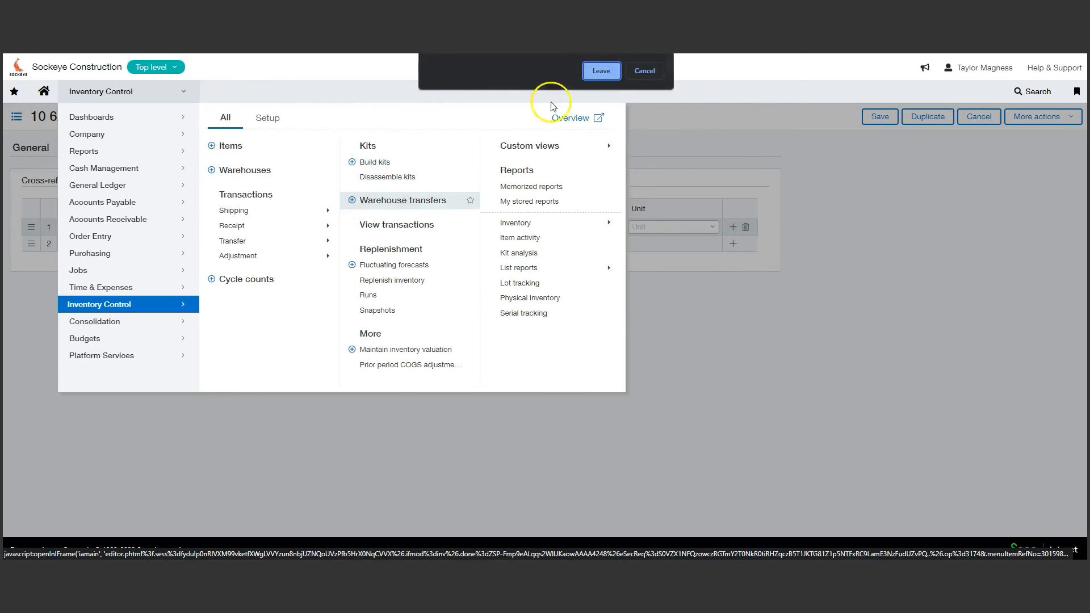
left_click(600, 70)
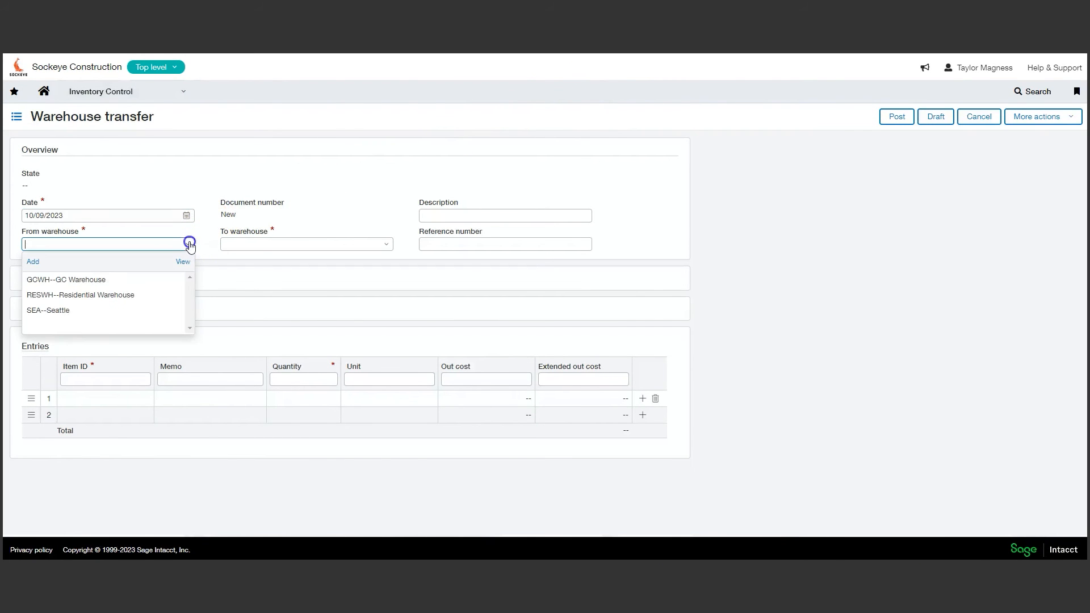
left_click(66, 280)
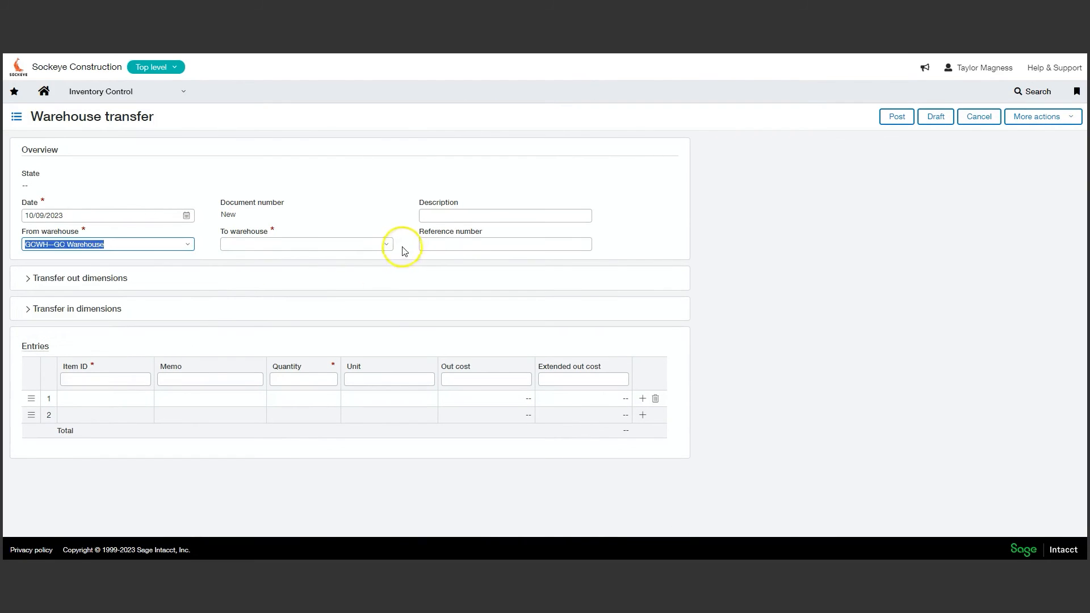
left_click(305, 243)
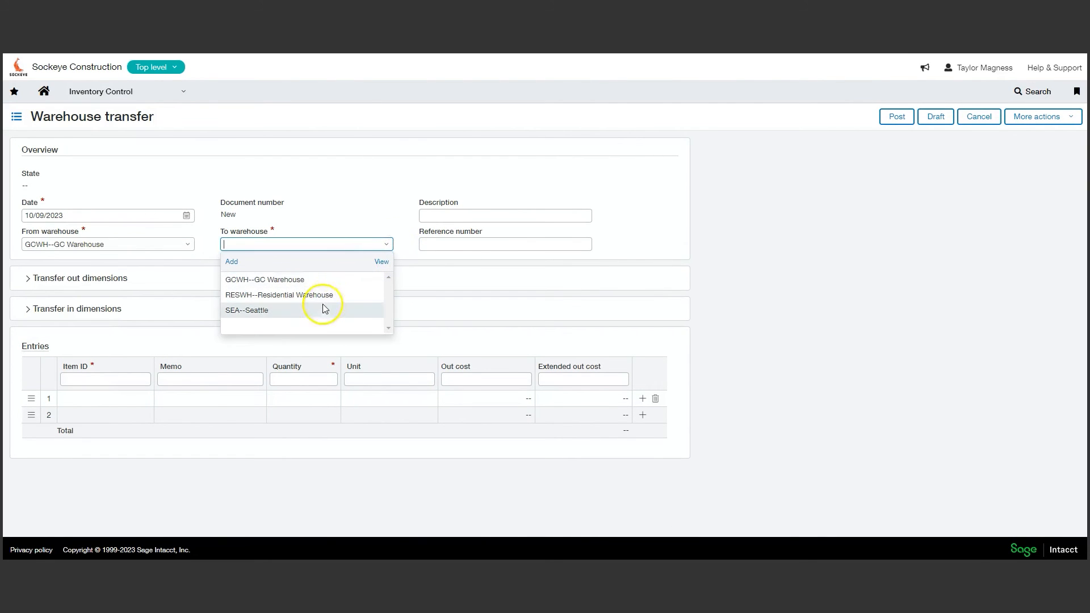
left_click(246, 310)
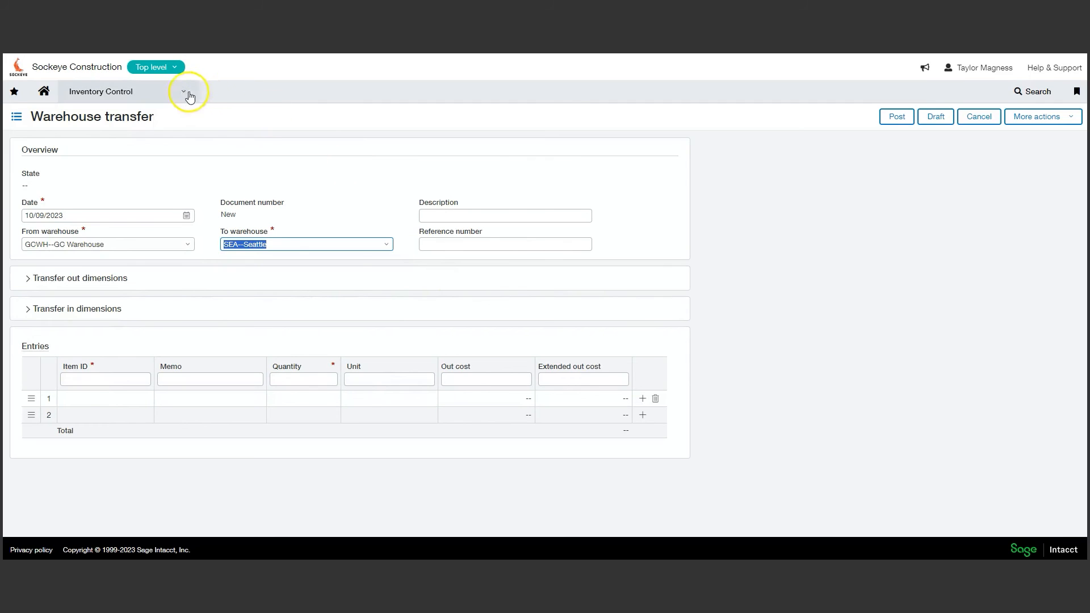
- Switch from the unsaved transfer to the Replenish inventory page via the module menu
left_click(184, 91)
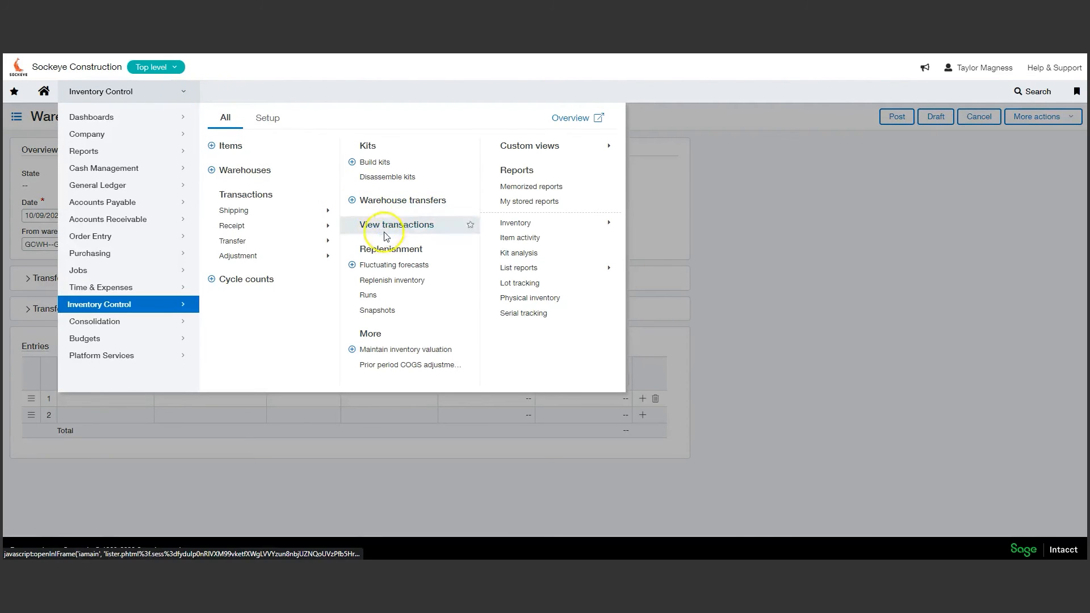
mouse_move(391, 246)
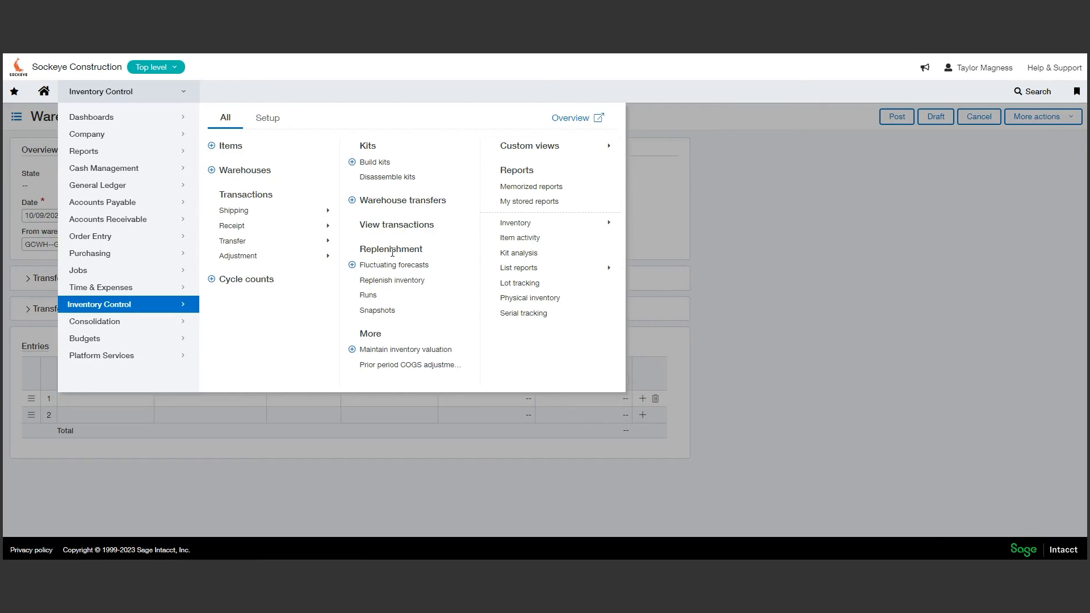
mouse_move(394, 264)
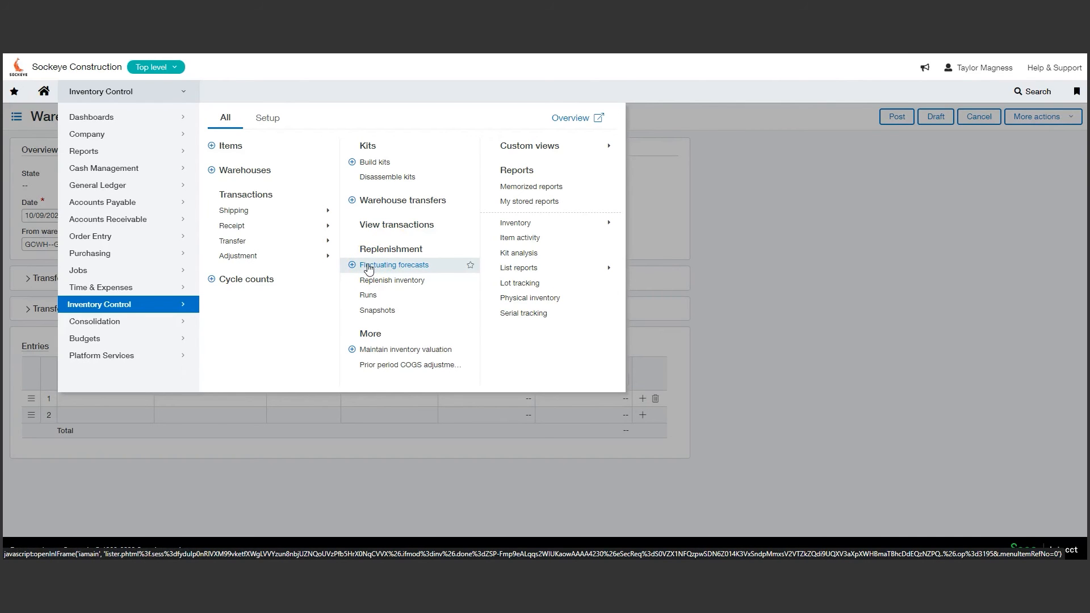
mouse_move(392, 280)
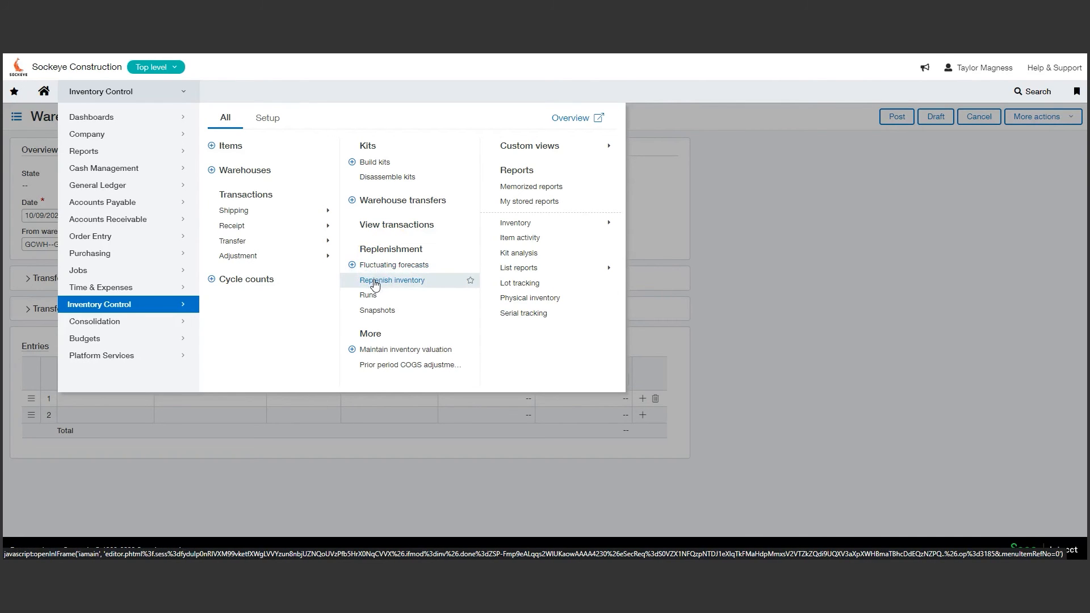
left_click(391, 279)
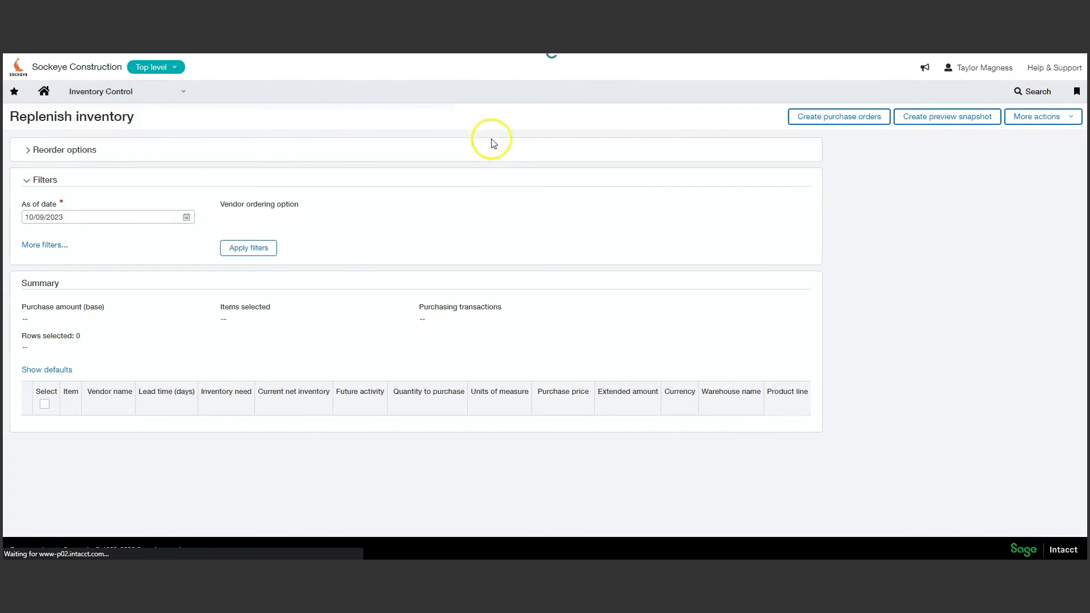
- Apply filters and select the first three GC Warehouse items for purchasing
left_click(248, 249)
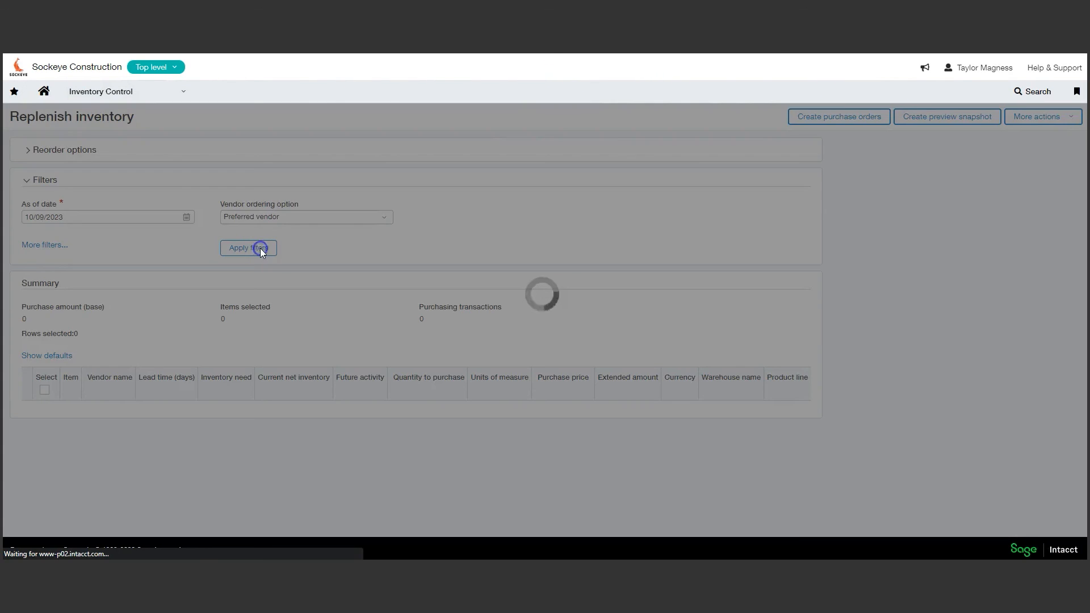
left_click(248, 248)
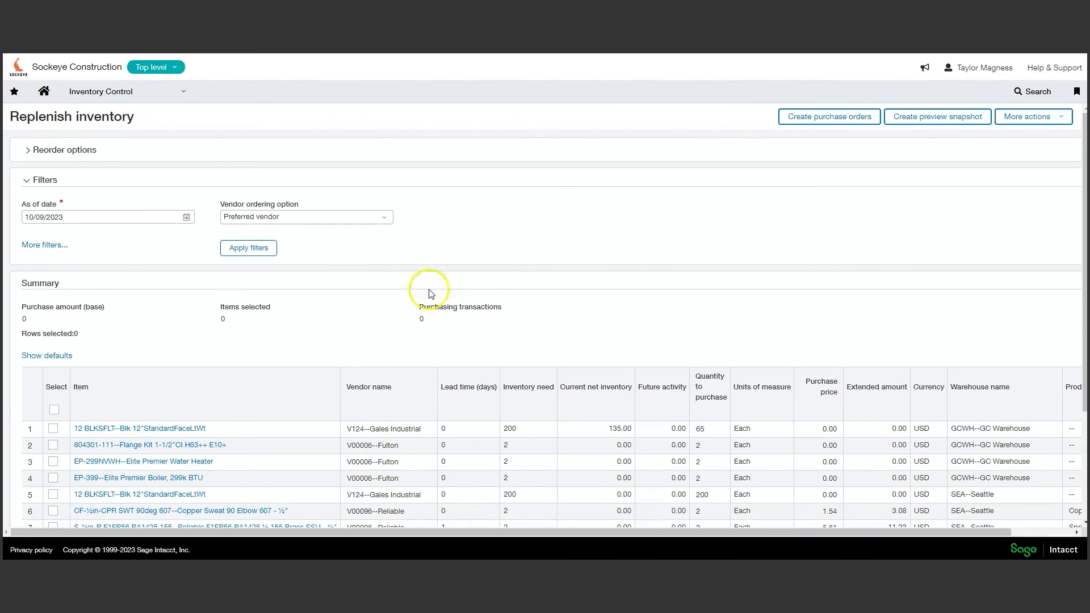
scroll("down", 3)
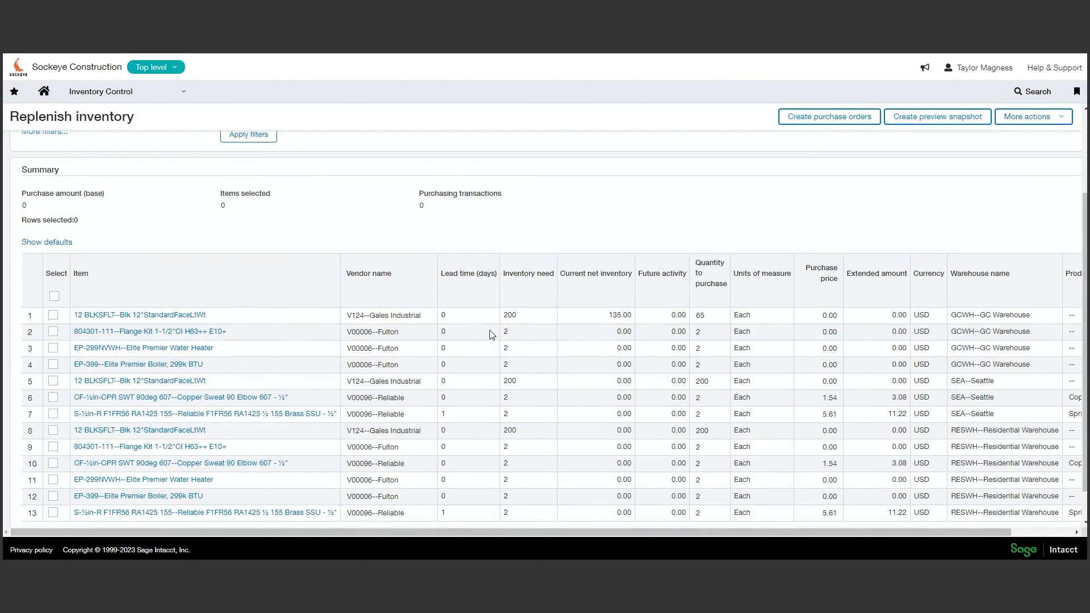
mouse_move(82, 305)
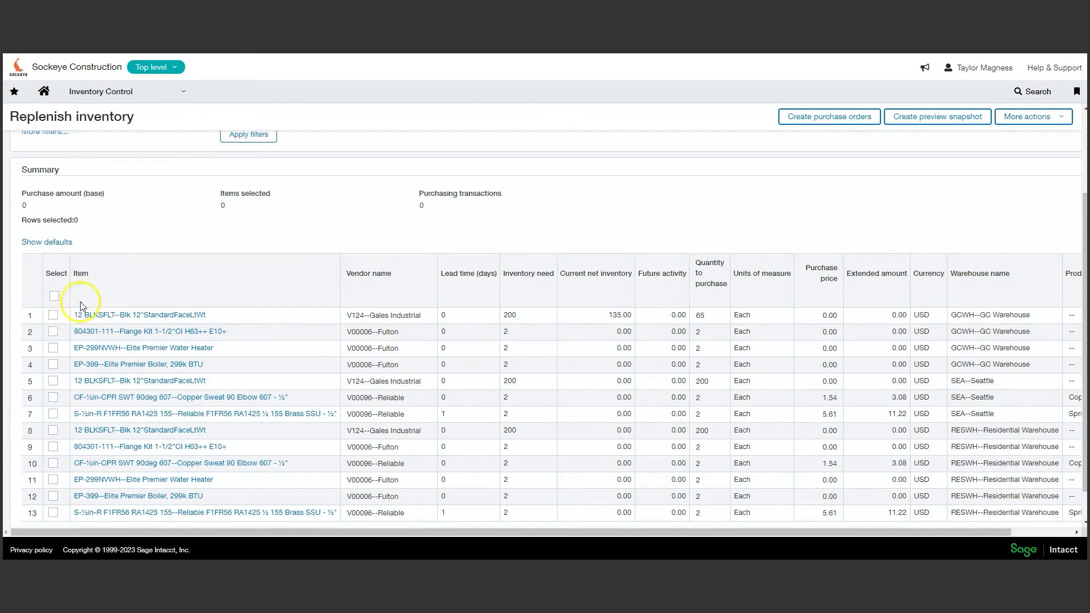
left_click(53, 347)
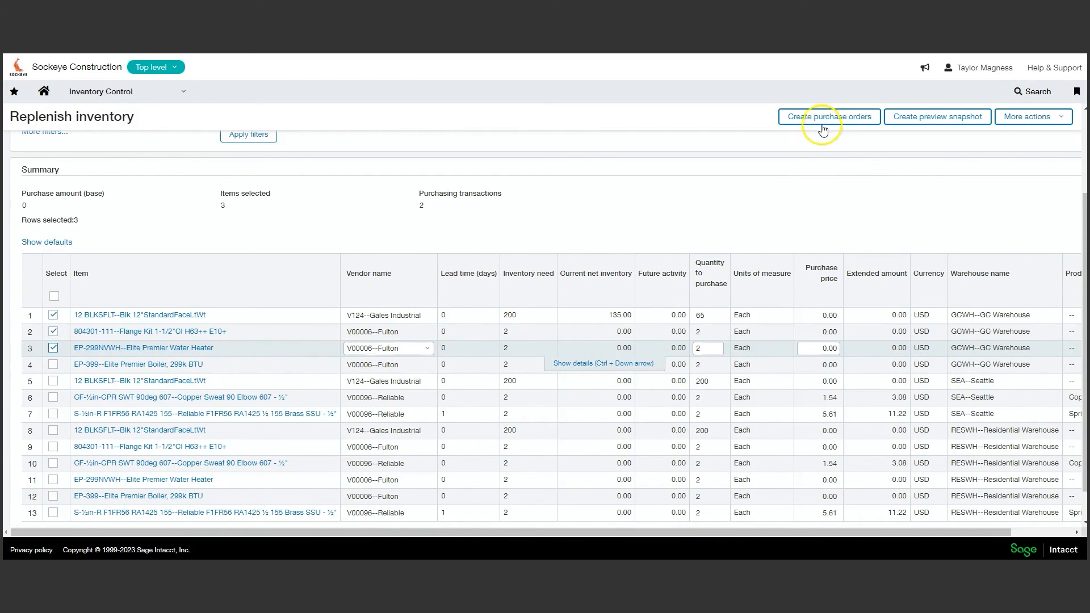
mouse_move(601, 82)
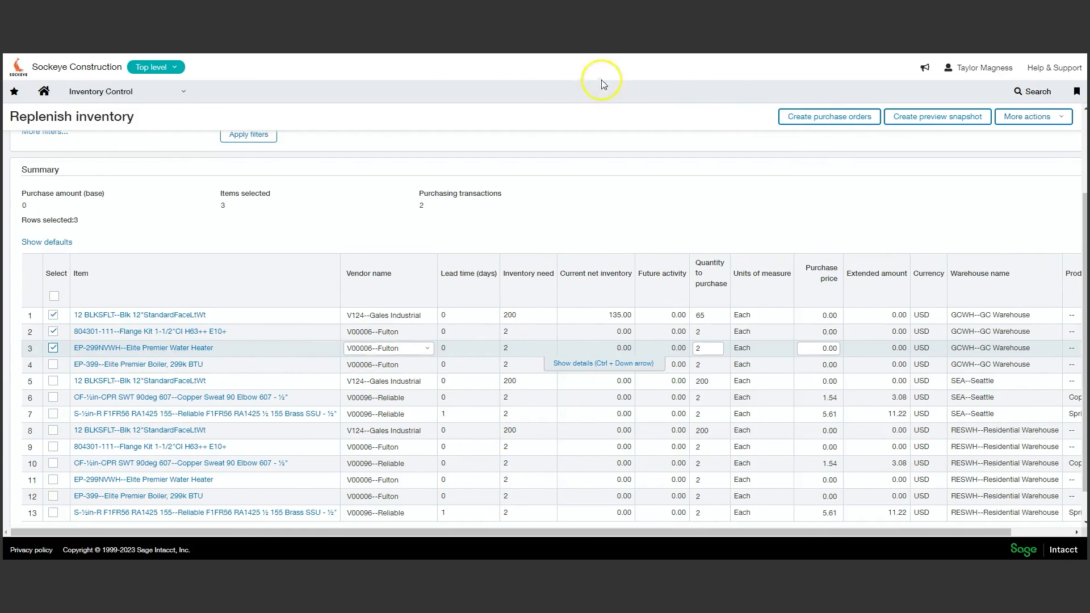
left_click(184, 91)
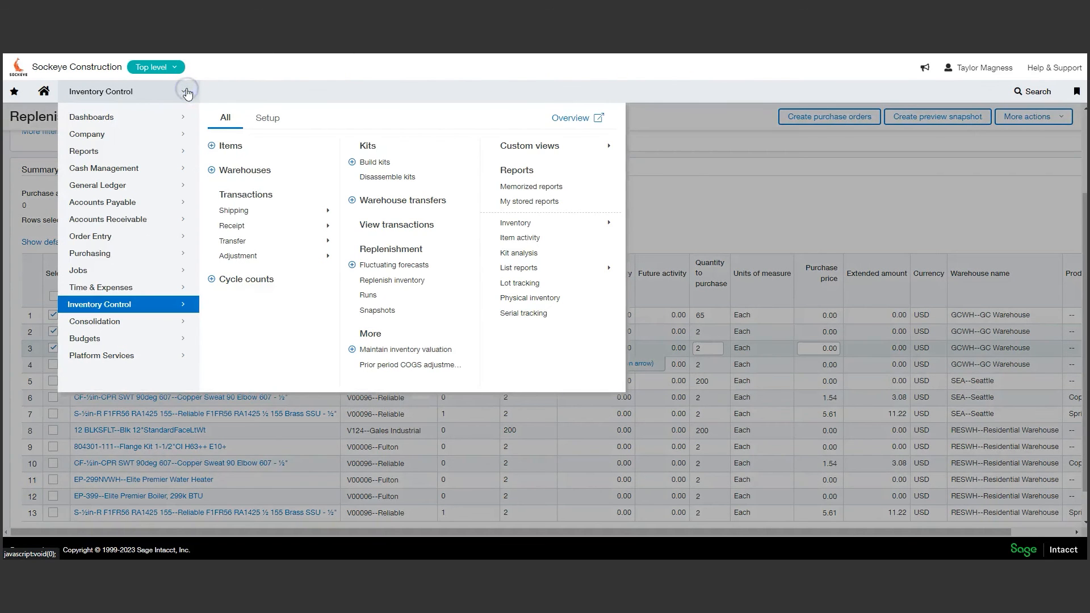